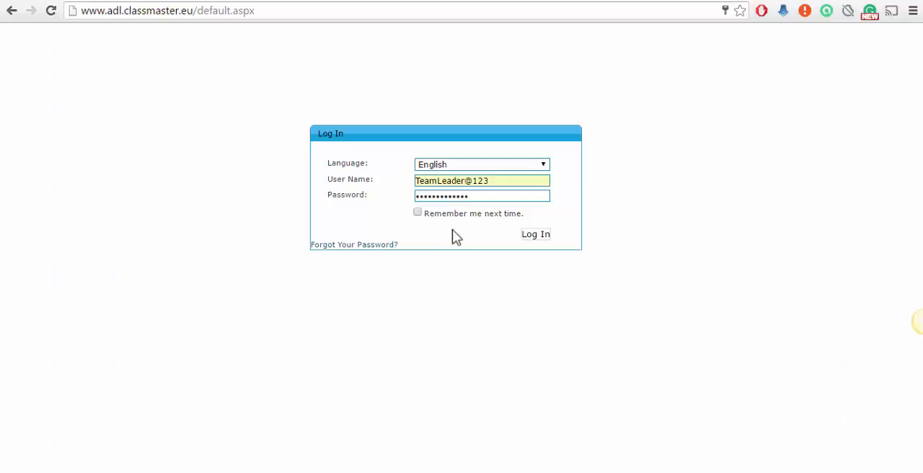
pyautogui.moveTo(537, 233)
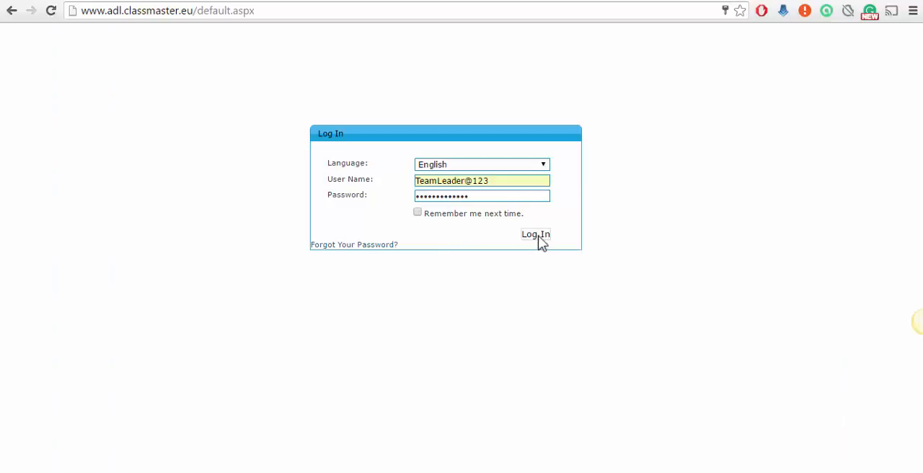
# Step: Submit the already-entered login credentials so the dashboard starts loading
pyautogui.click(534, 234)
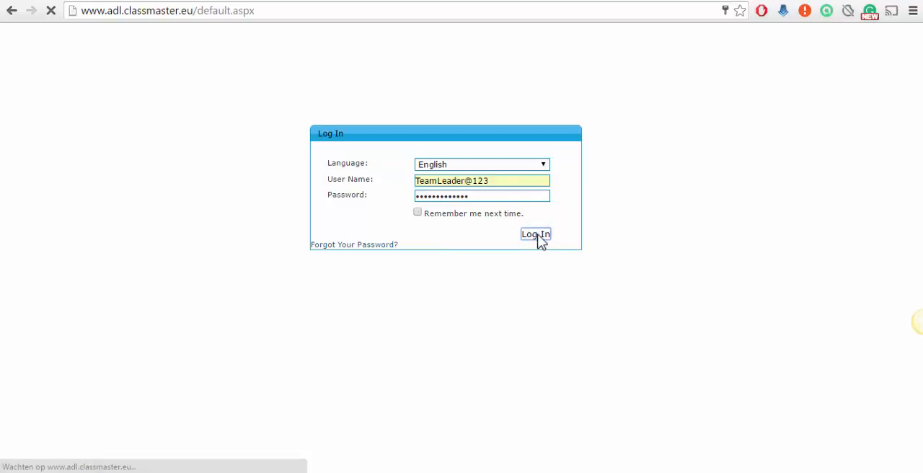
pyautogui.click(535, 233)
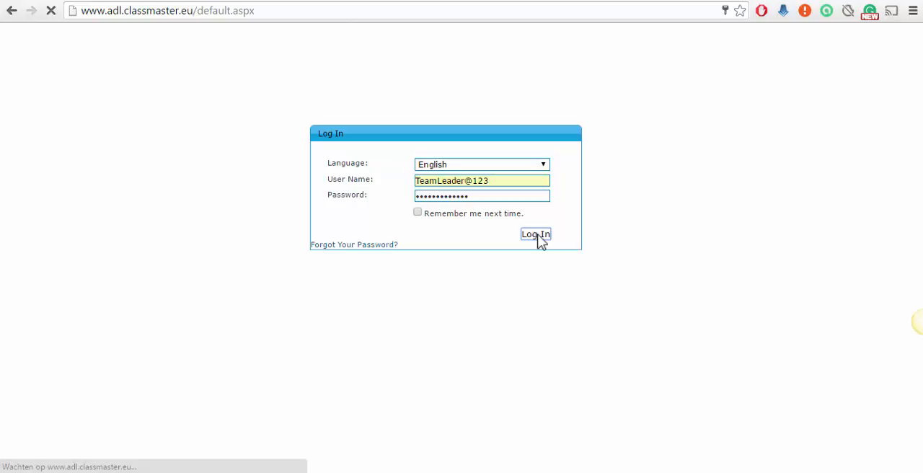
pyautogui.click(535, 233)
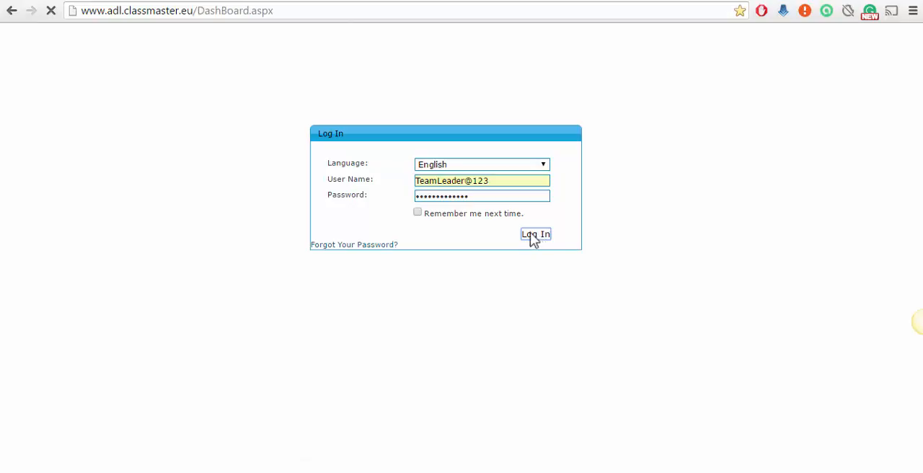
# Step: Go to the Course List page from the dashboard's Course menu
pyautogui.click(534, 234)
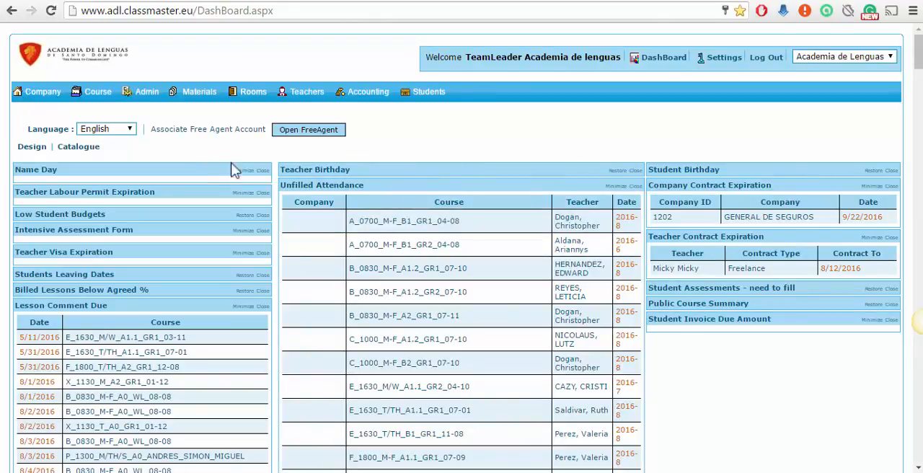
pyautogui.click(98, 93)
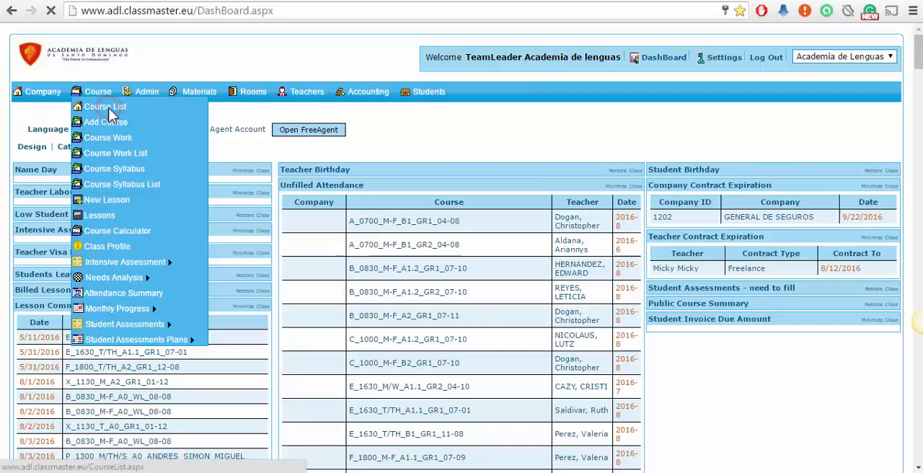
pyautogui.click(103, 106)
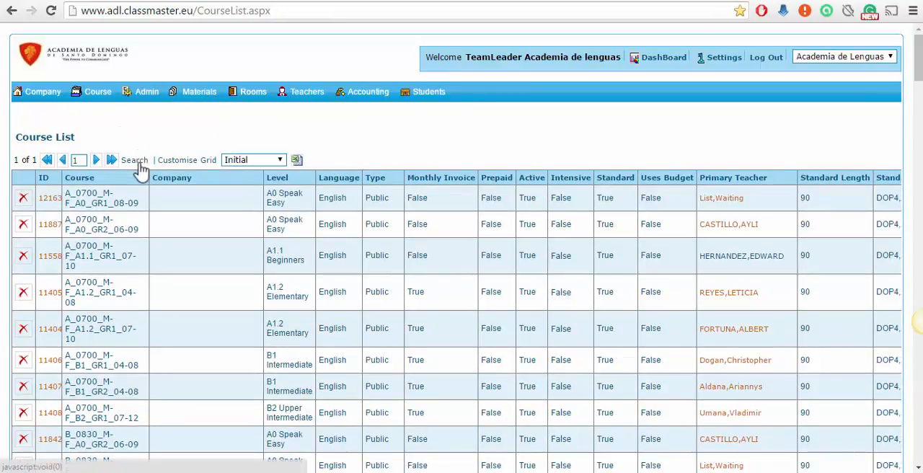
pyautogui.click(134, 160)
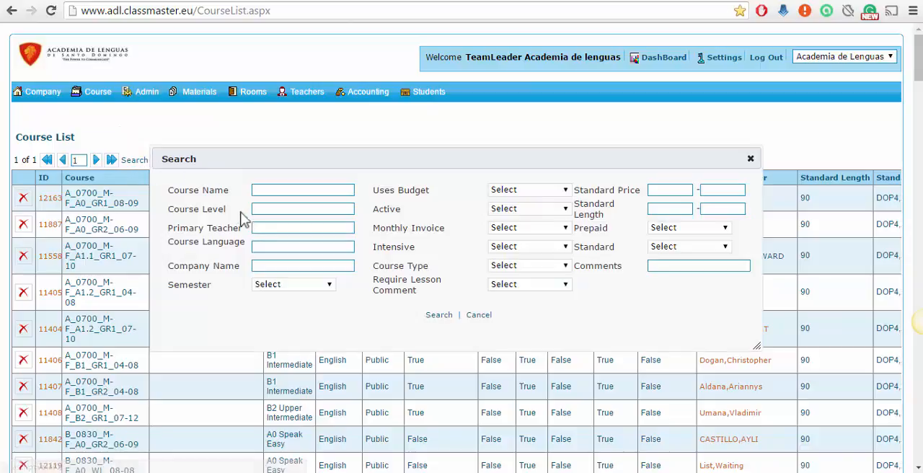
pyautogui.click(303, 228)
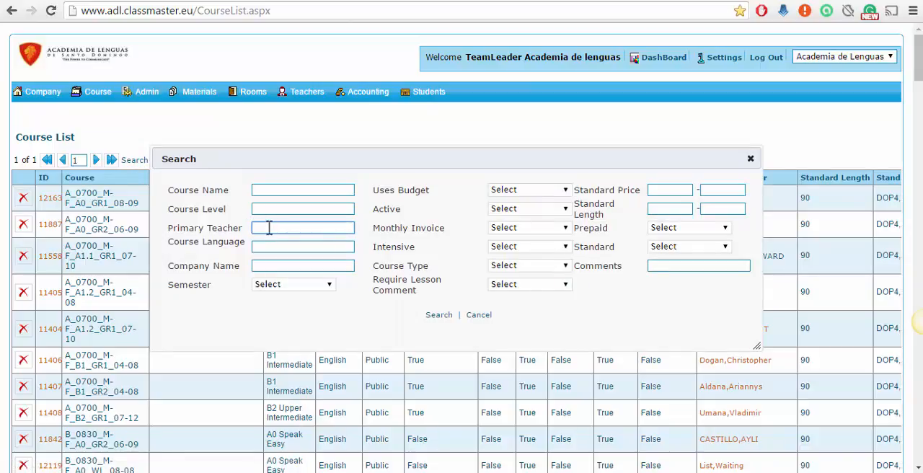
pyautogui.write('albe')
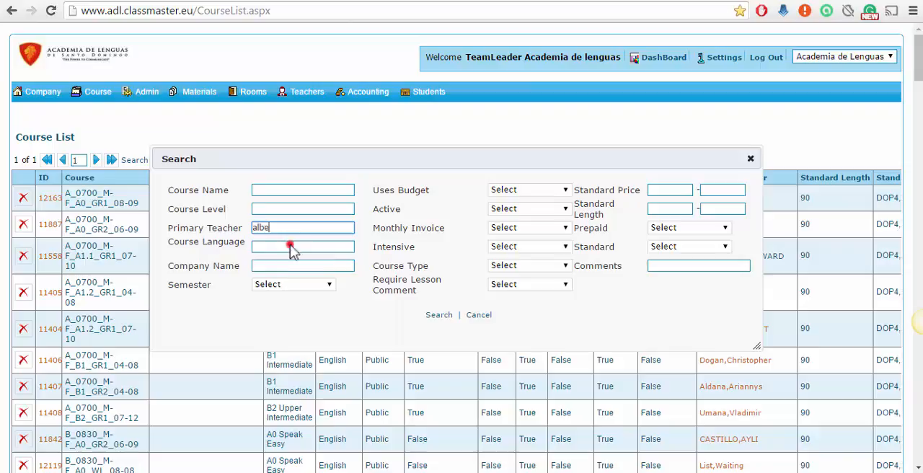
pyautogui.moveTo(302, 261)
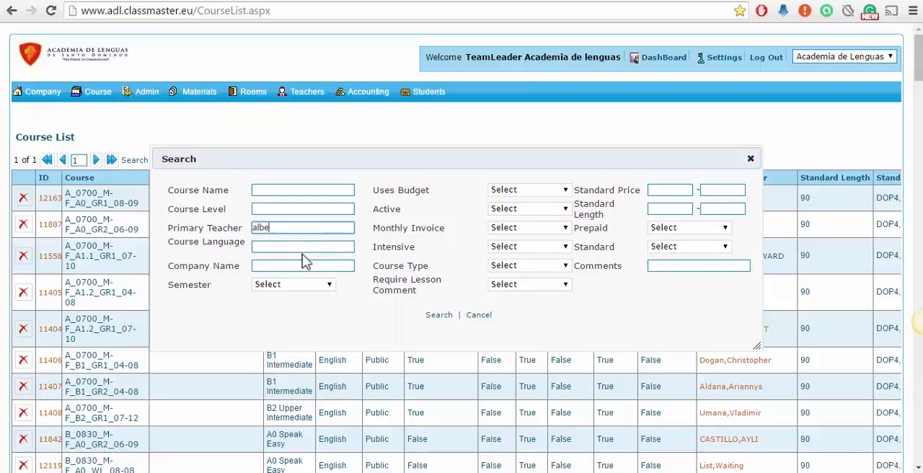
pyautogui.moveTo(300, 230)
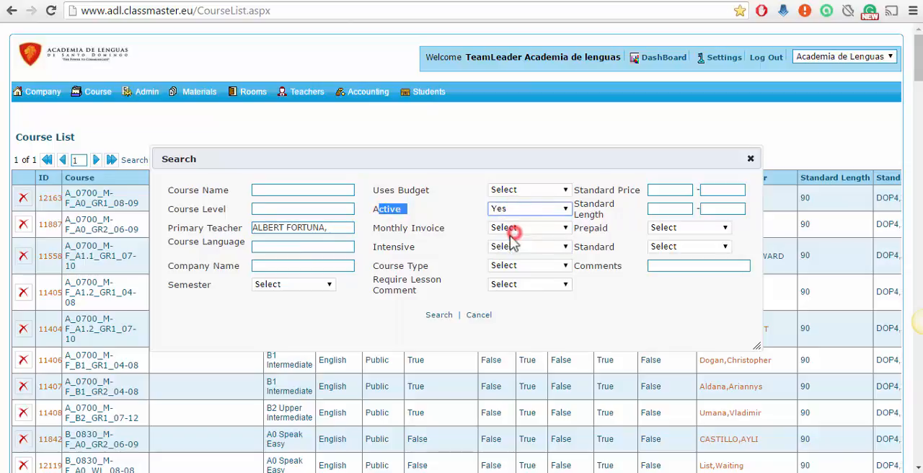
pyautogui.click(438, 314)
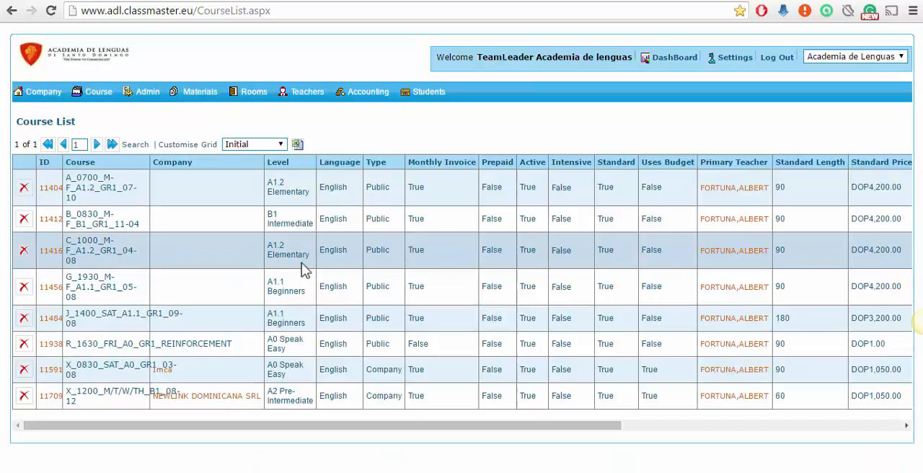
pyautogui.moveTo(478, 222)
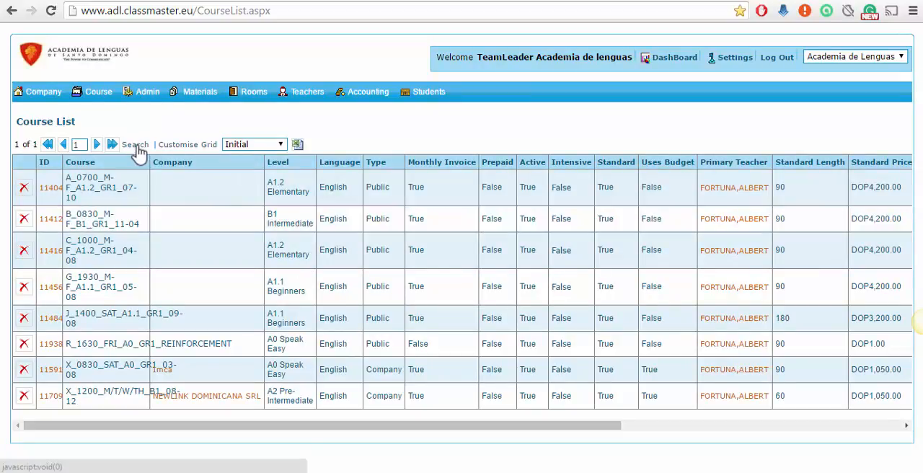
pyautogui.moveTo(242, 290)
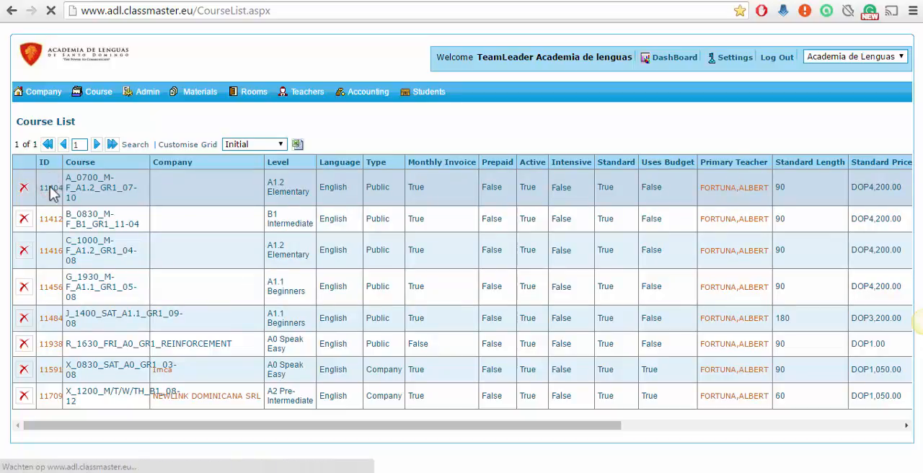
# Step: Open the course card for course 11404 from the filtered list
pyautogui.click(94, 187)
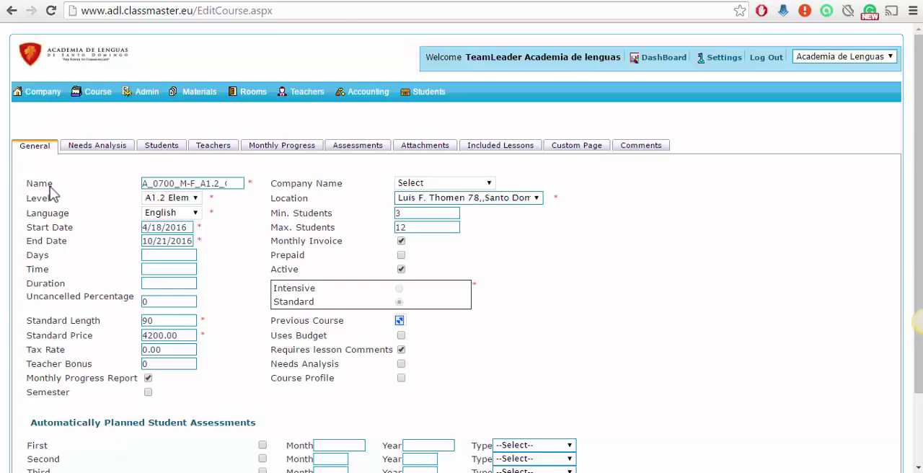
pyautogui.moveTo(490, 174)
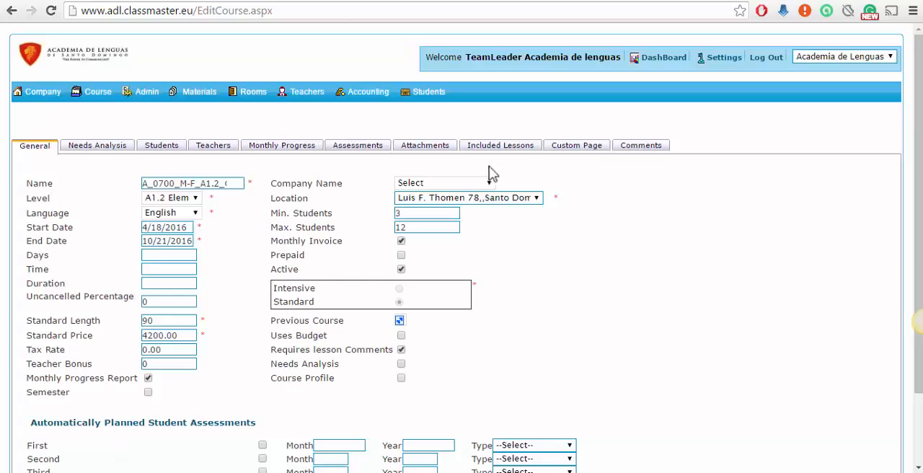
# Step: Show the Included Lessons of course 11404 on its course card
pyautogui.click(500, 145)
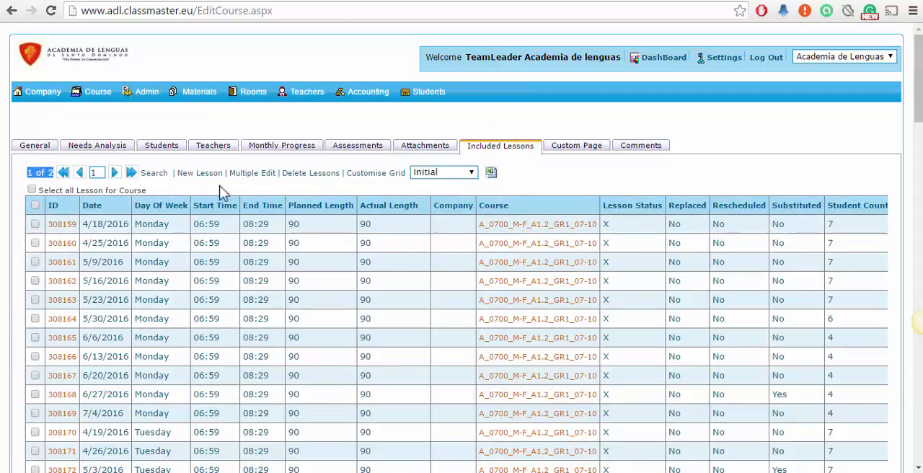
pyautogui.scroll(-3)
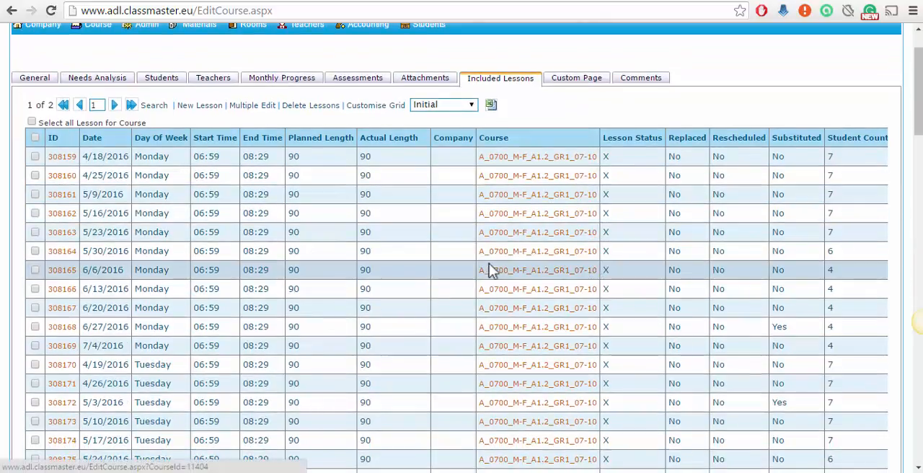
pyautogui.scroll(-3)
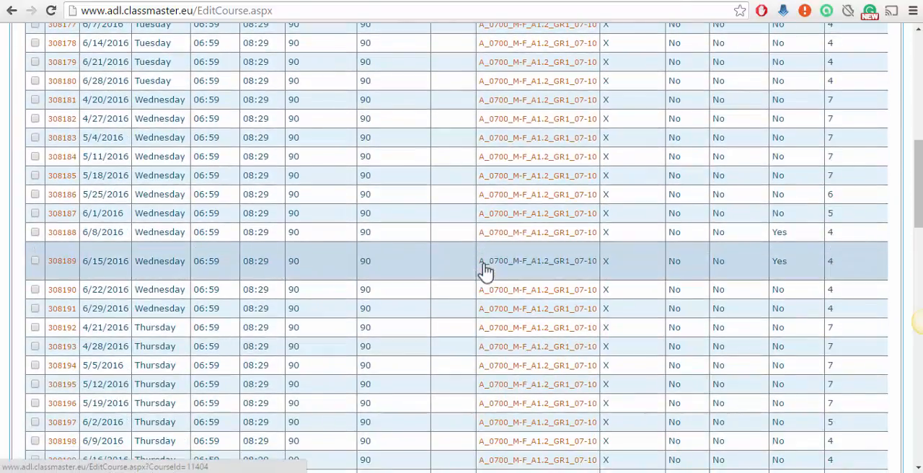
pyautogui.scroll(-3)
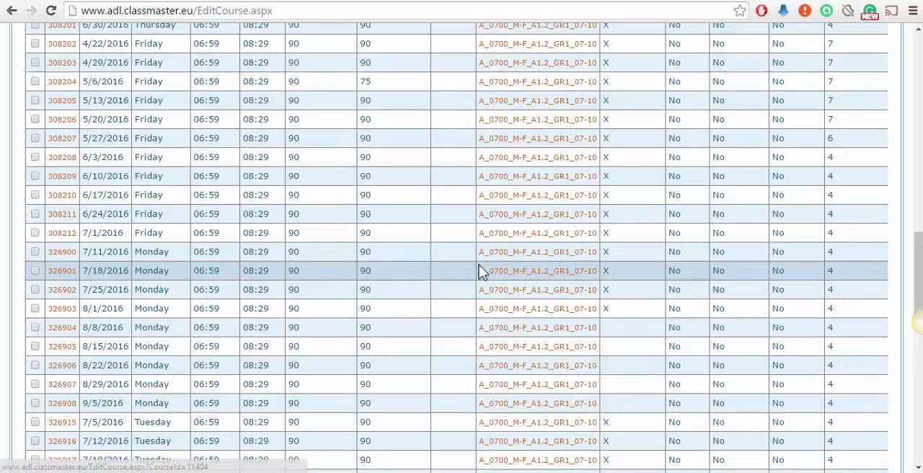
pyautogui.scroll(-3)
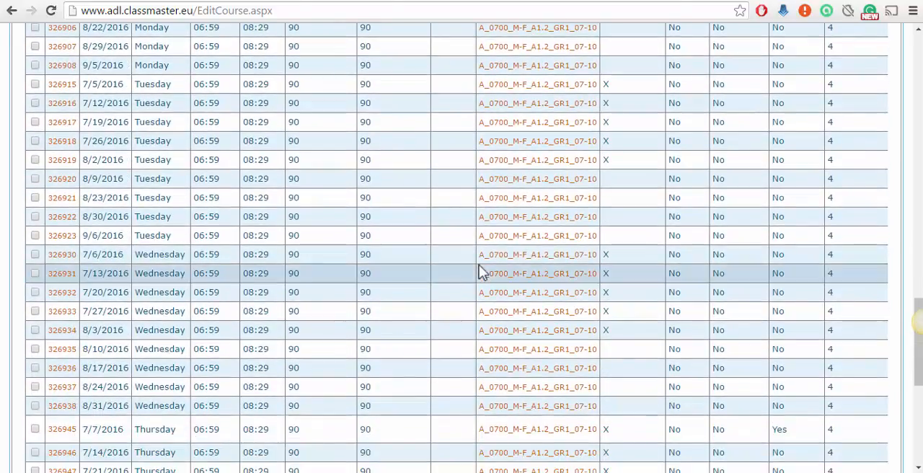
pyautogui.scroll(-3)
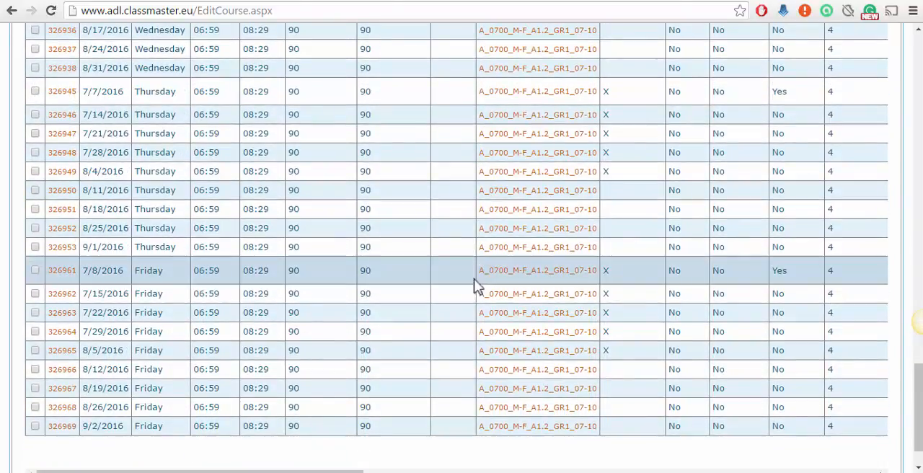
pyautogui.scroll(-3)
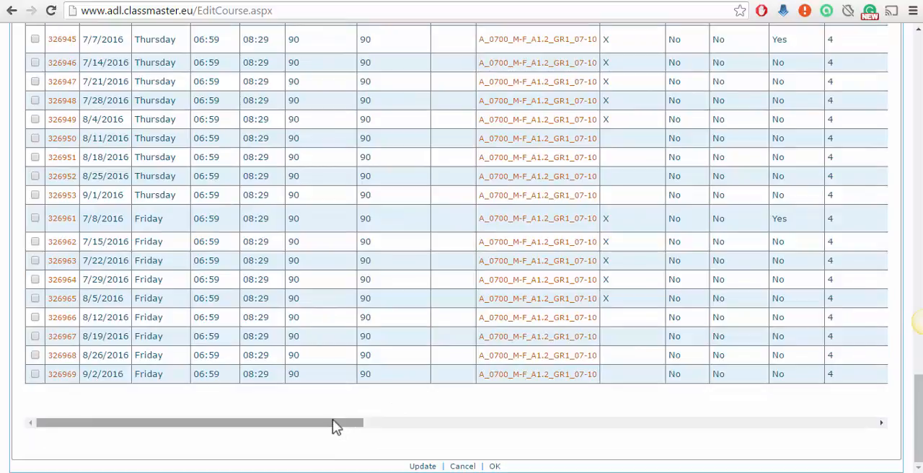
pyautogui.scroll(3)
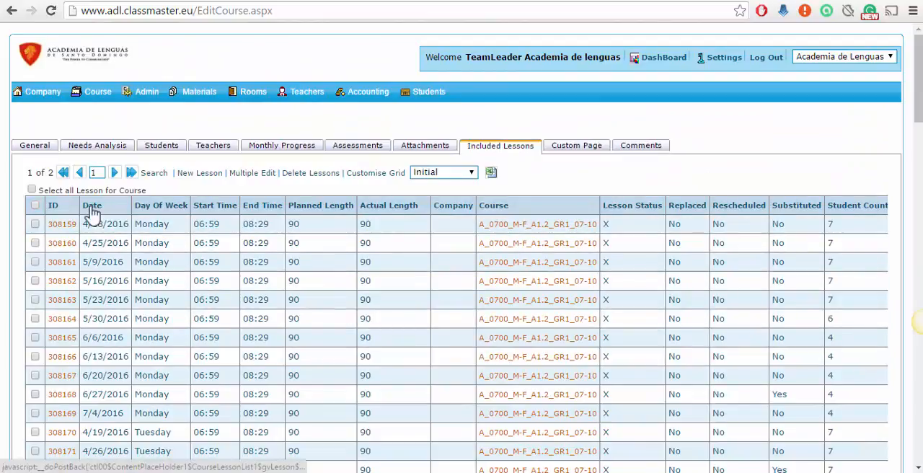
# Step: Sort the included lessons by the Date column, earliest first
pyautogui.click(92, 204)
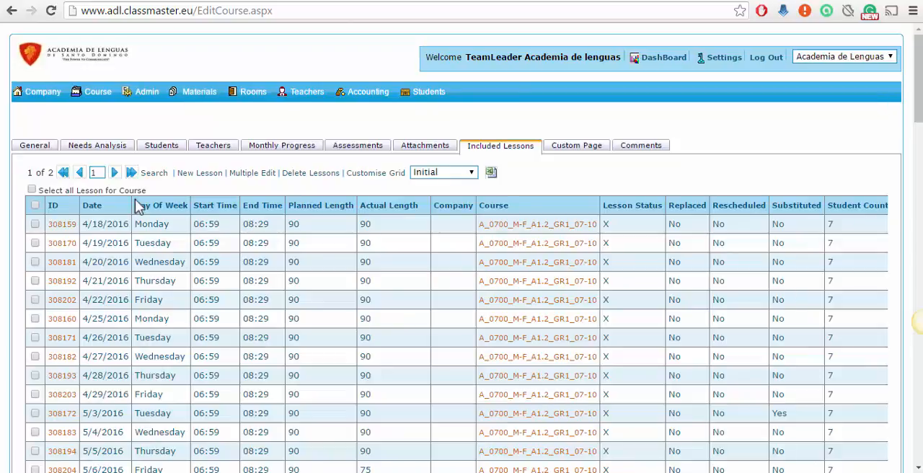
pyautogui.moveTo(145, 196)
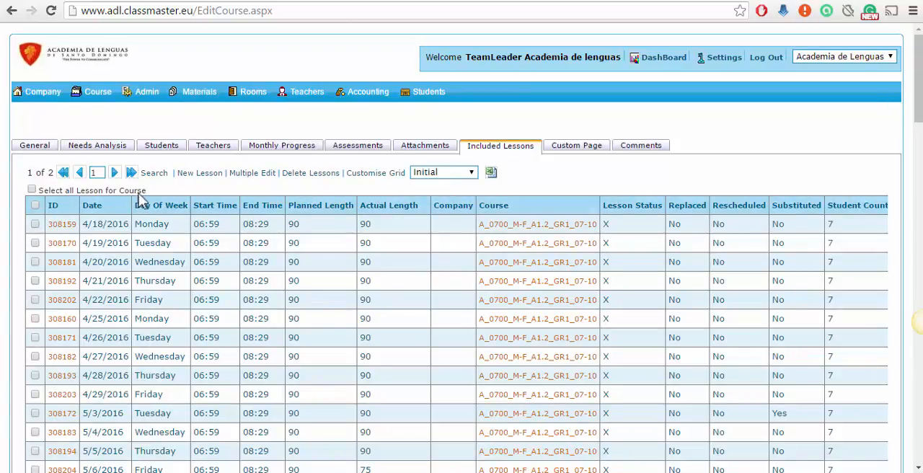
pyautogui.moveTo(231, 228)
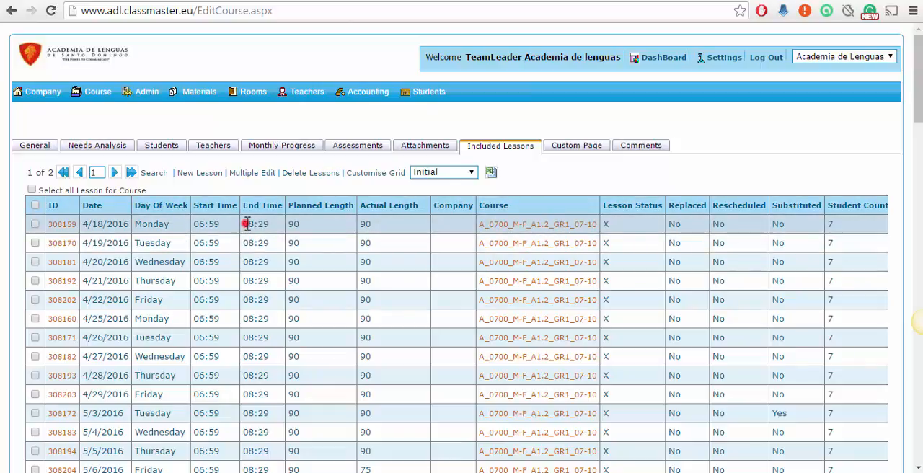
# Step: Scroll the lessons grid to the Comments column and read down to the July 2016 entries
pyautogui.hscroll(3)
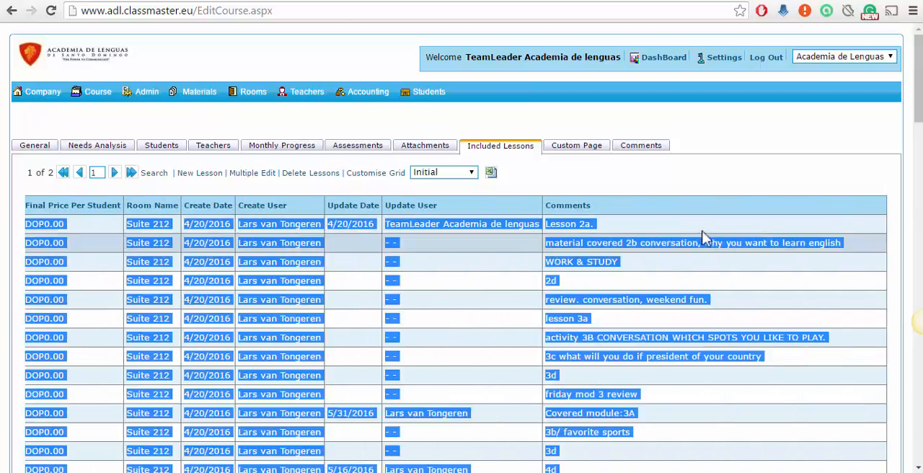
pyautogui.scroll(-3)
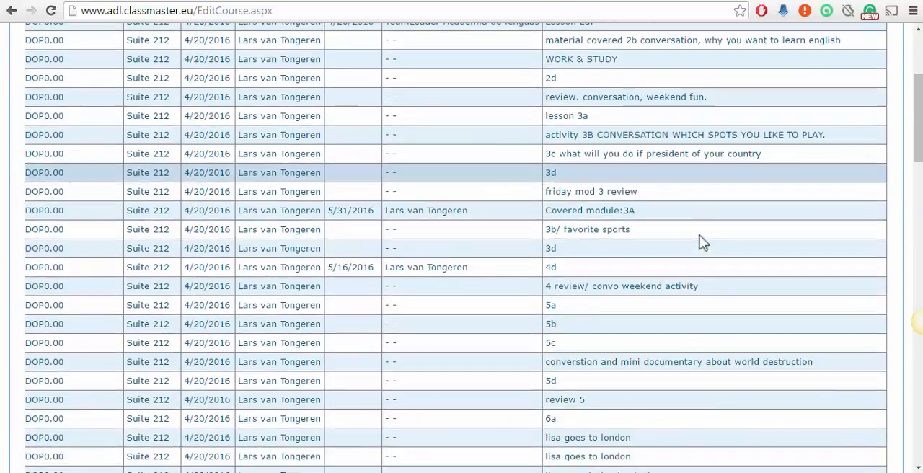
pyautogui.scroll(-3)
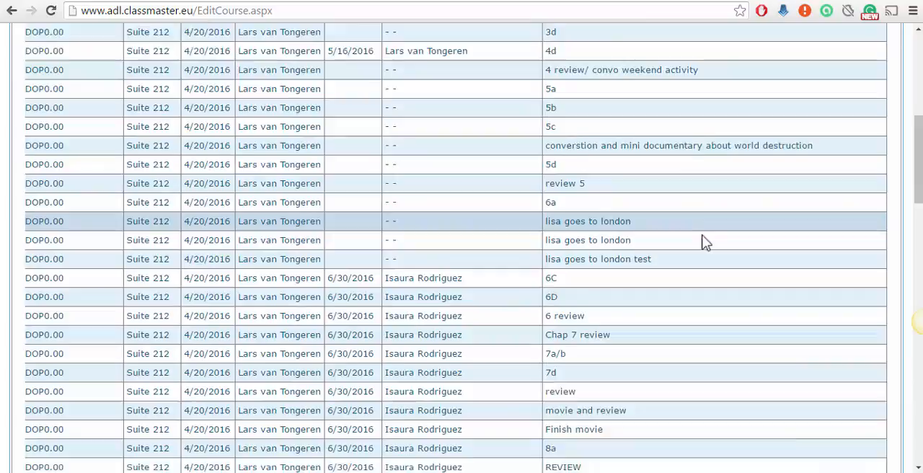
pyautogui.scroll(-3)
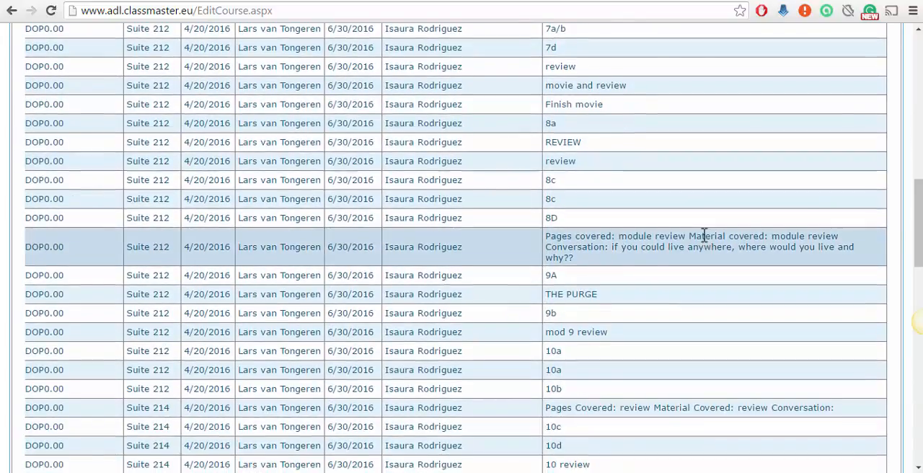
pyautogui.scroll(-3)
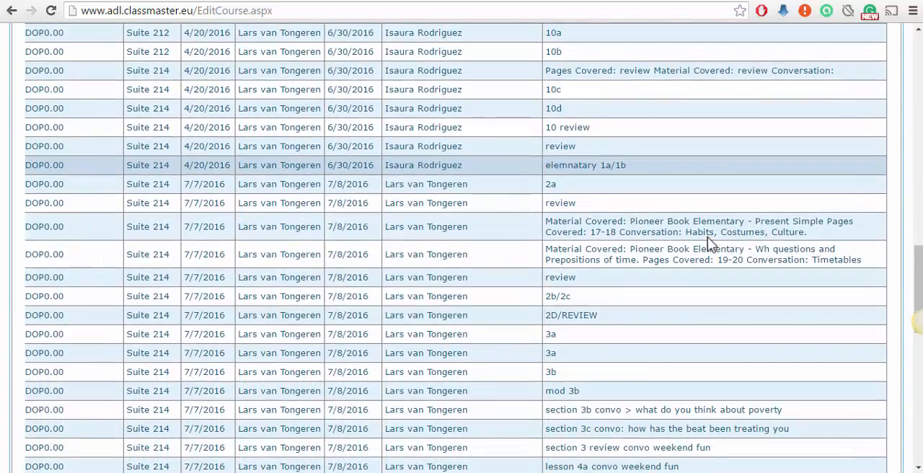
pyautogui.scroll(-3)
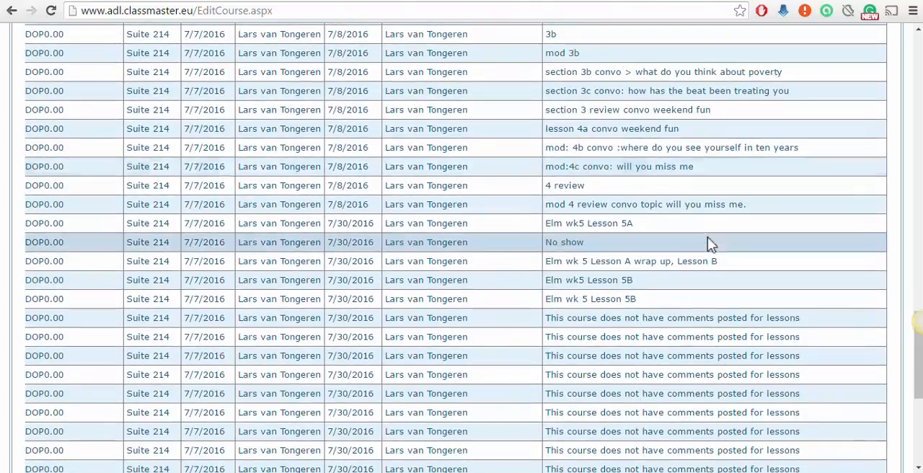